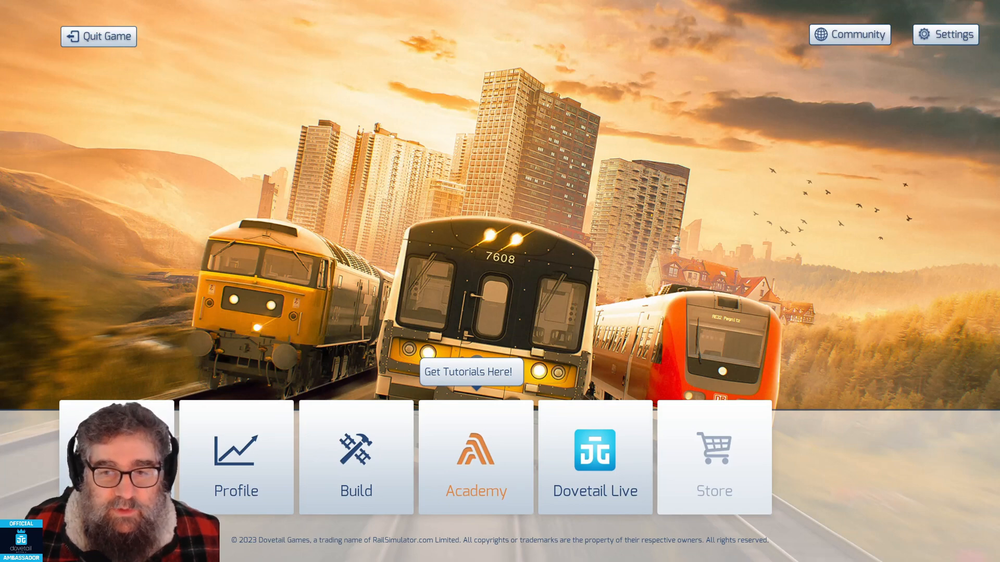
Step: Select the Drive tile to reach the Career scenario list
click(354, 457)
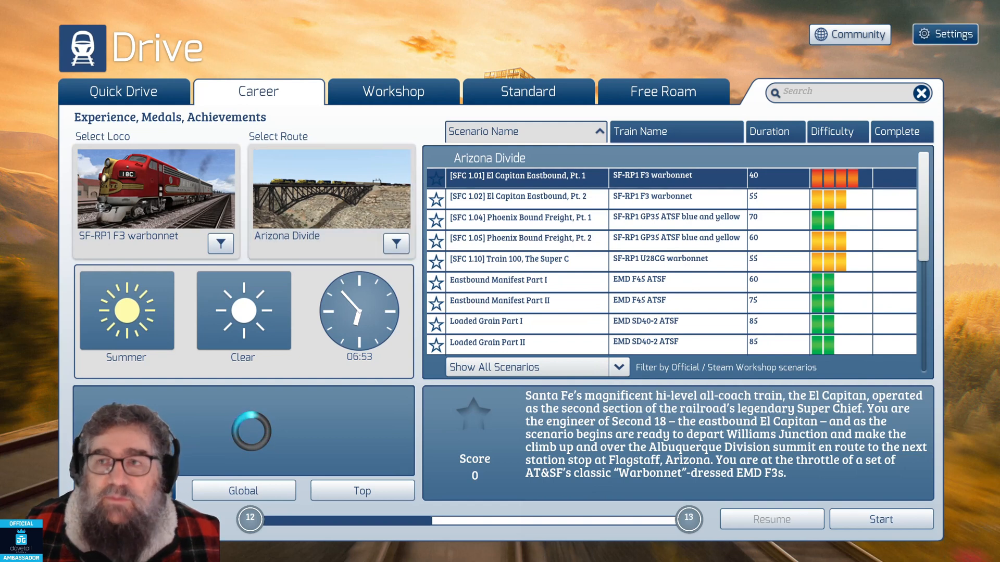
Step: Open Settings on the Tools page, then close it without saving
click(945, 34)
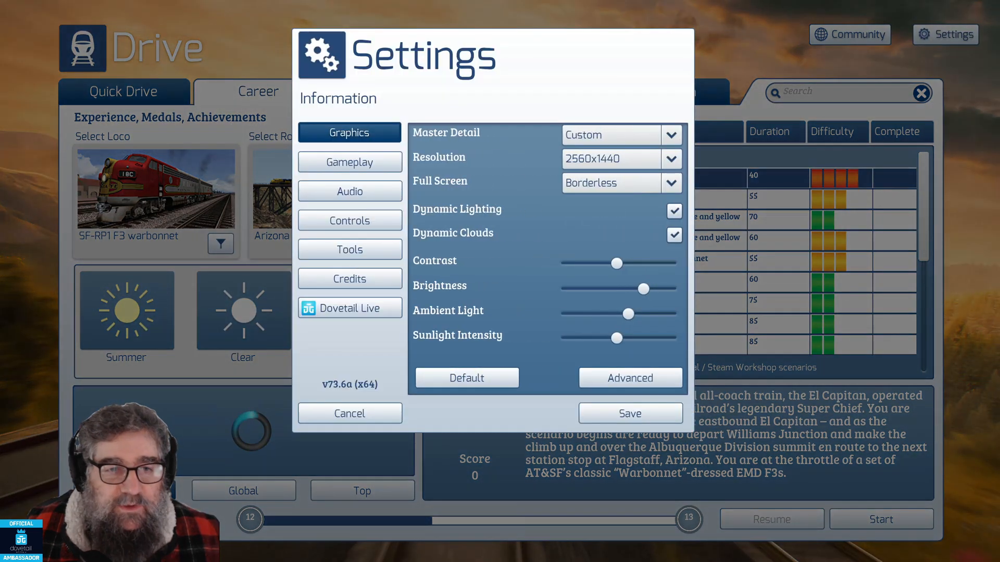
click(350, 249)
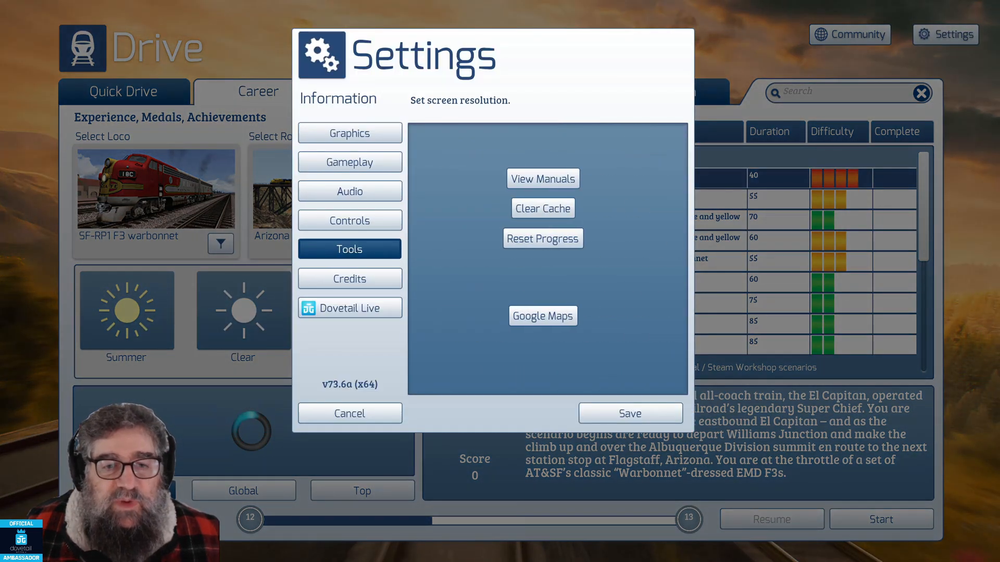
mouse_move(542, 208)
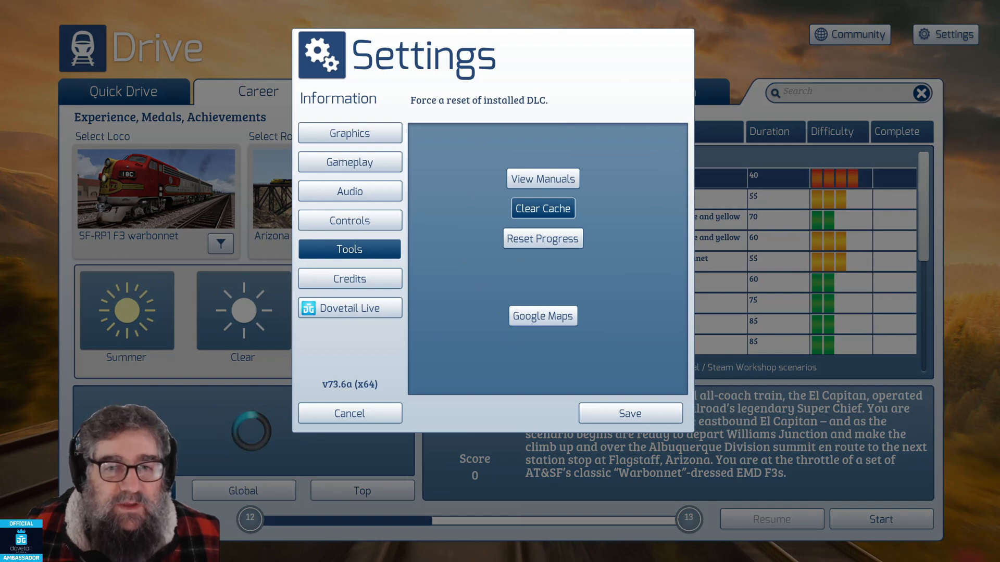
click(349, 413)
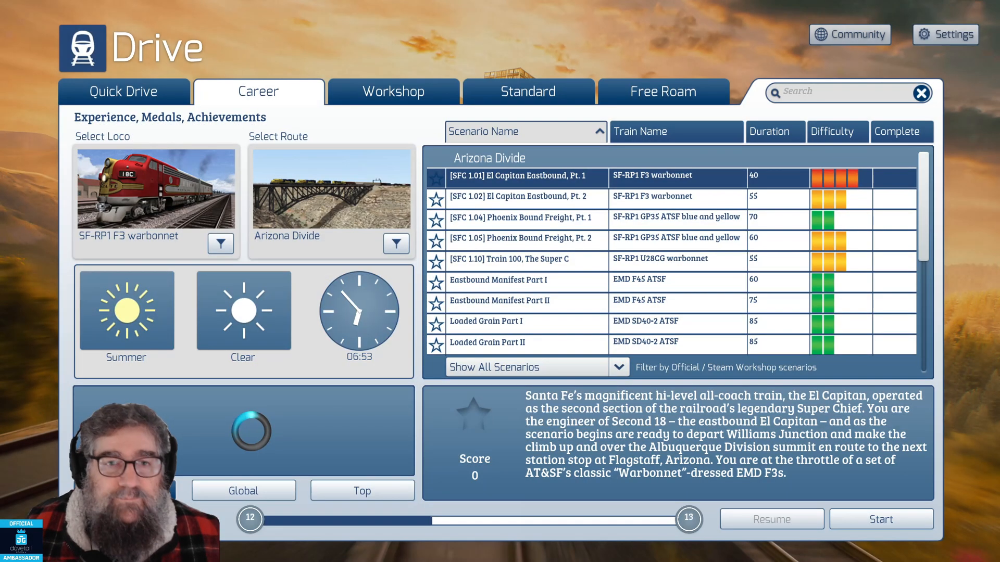
Step: Reopen Settings' Tools page, clear the cache and answer the restart prompt
click(946, 35)
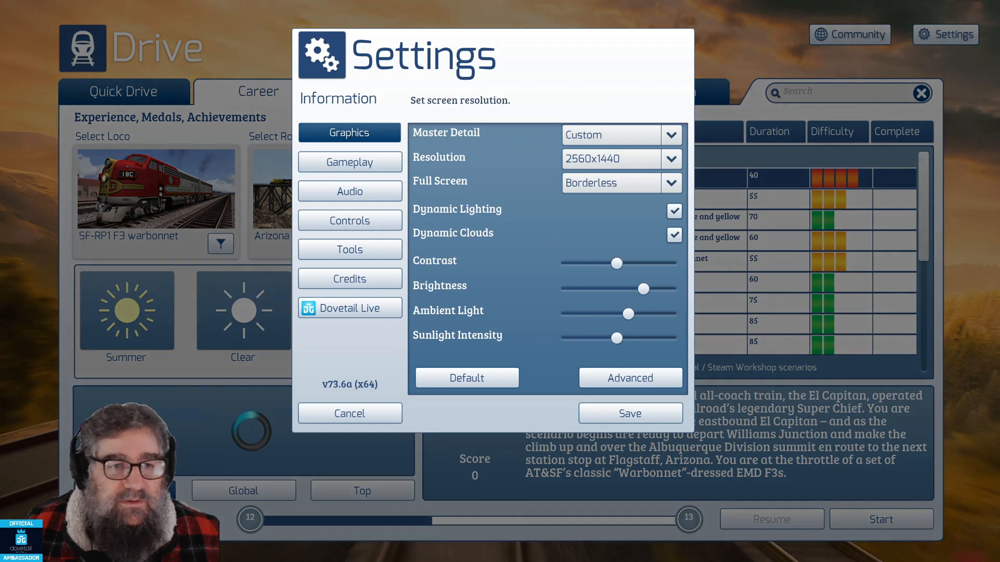
click(349, 249)
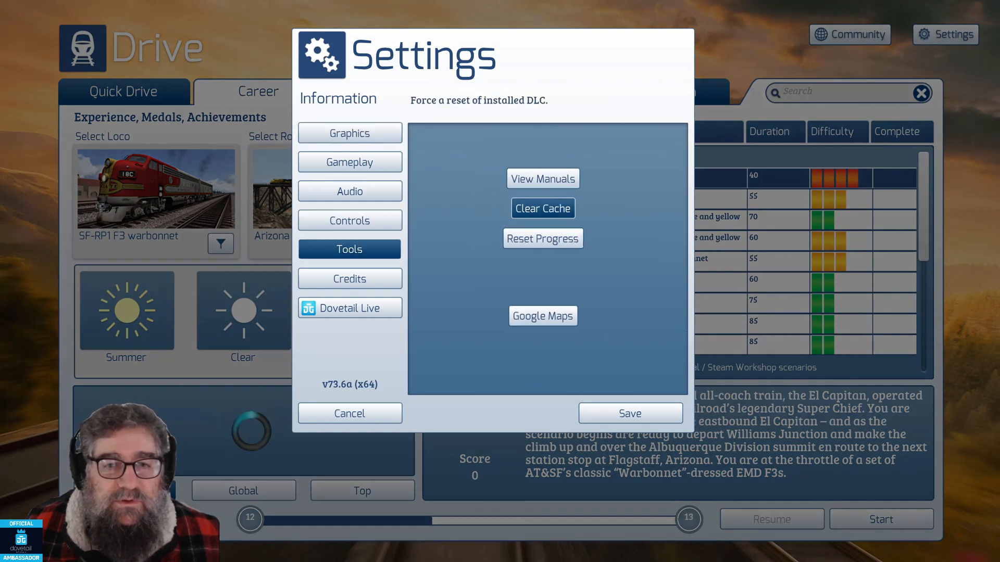
click(543, 208)
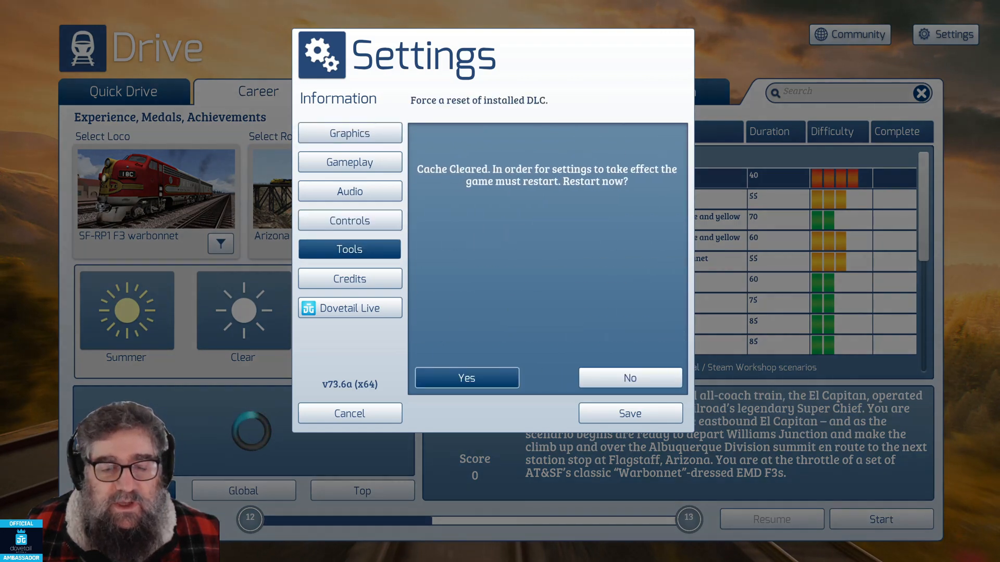
click(466, 378)
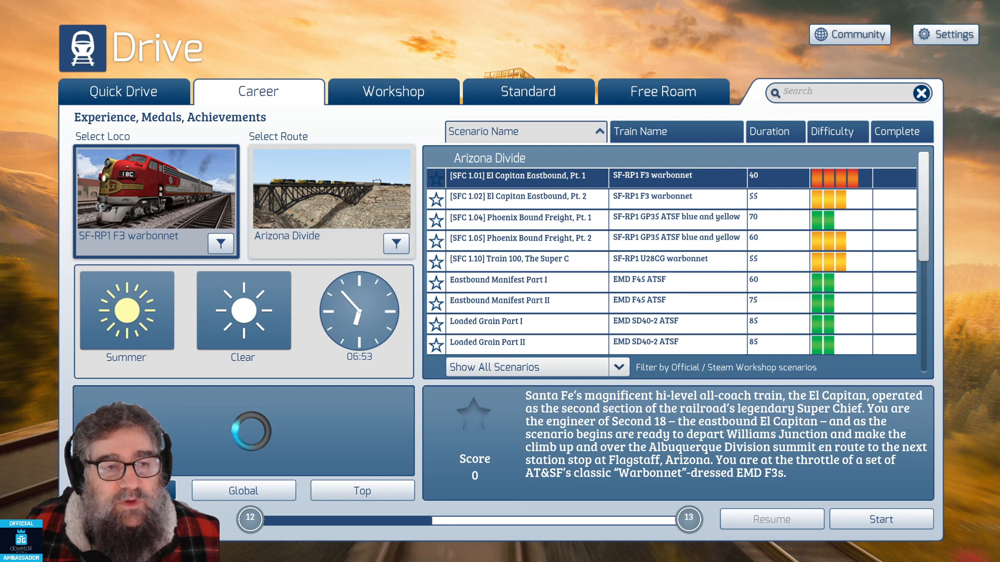
Step: Scroll the Career list to Birmingham Cross City and pick 1. [323] Early Bird
click(330, 188)
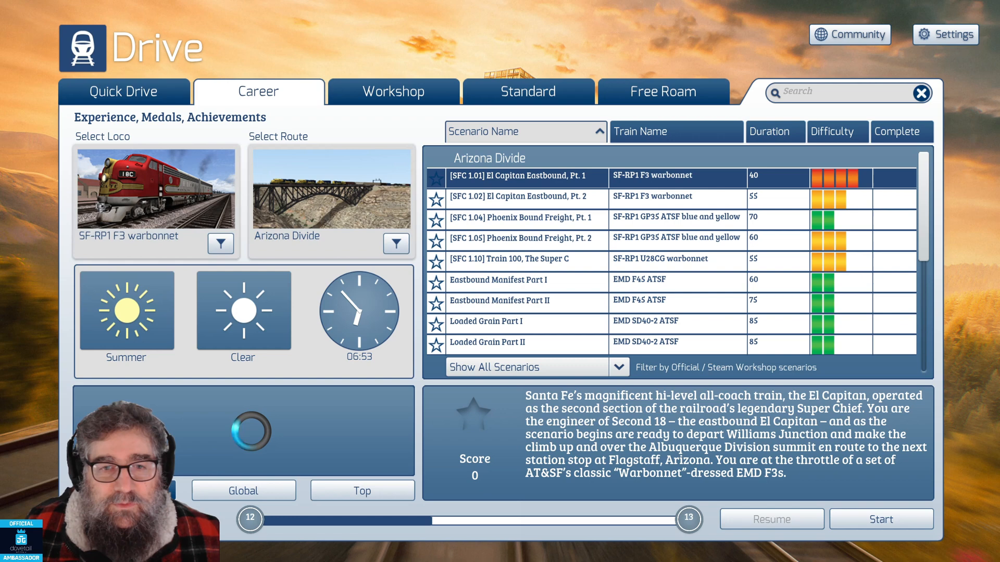
scroll(down, 3)
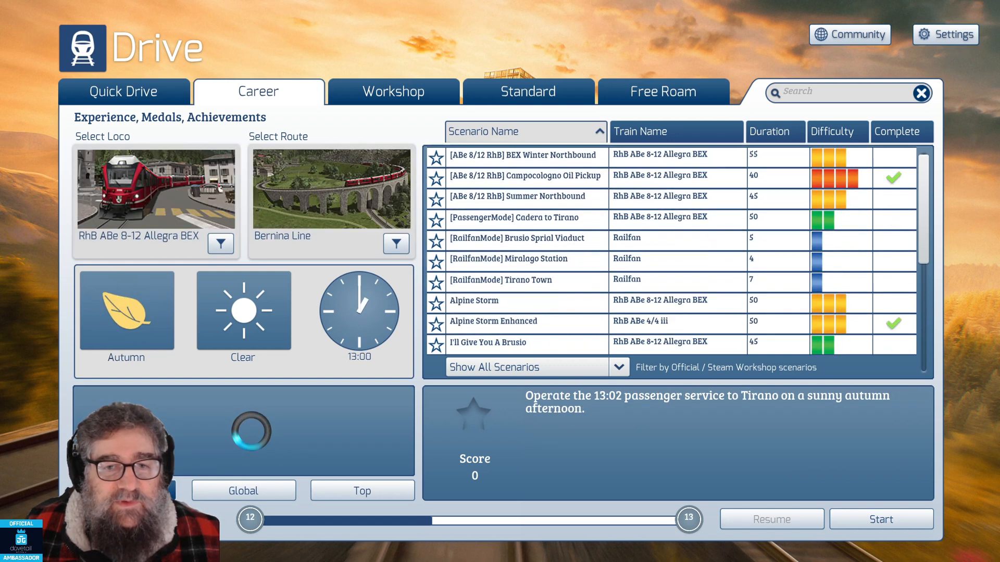
click(517, 280)
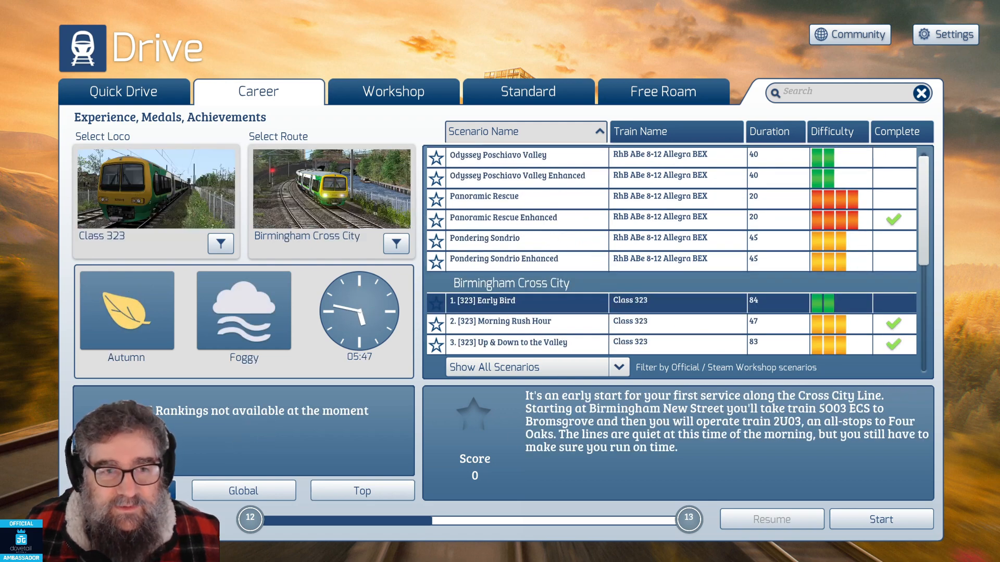
scroll(down, 3)
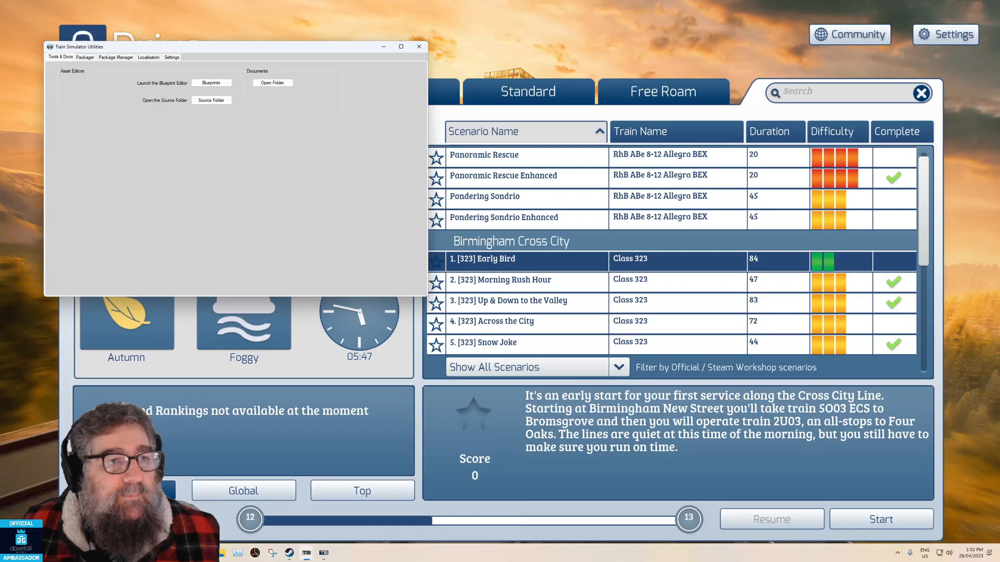
Step: Switch to the Package Manager tab and refresh the installed package list
click(116, 57)
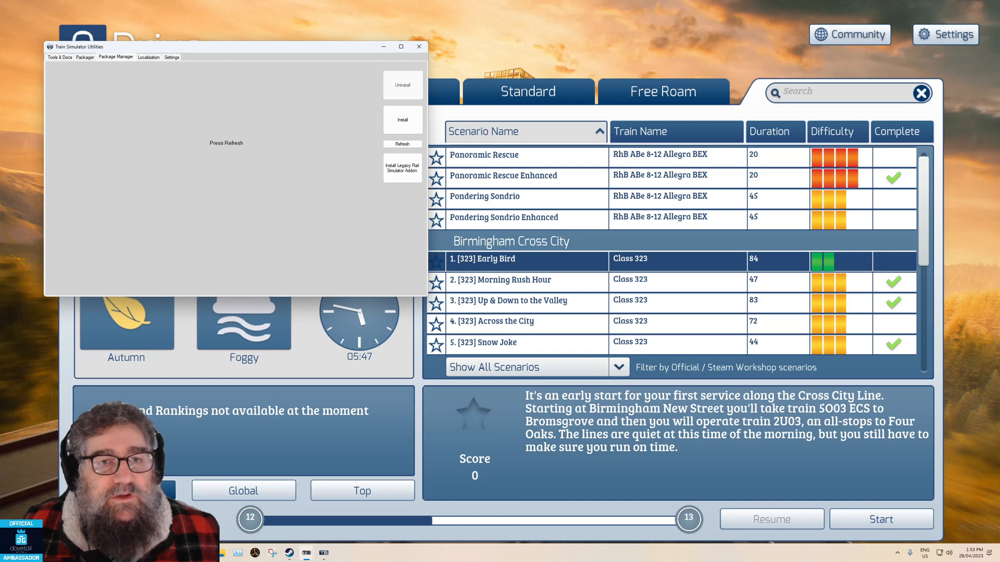
click(401, 144)
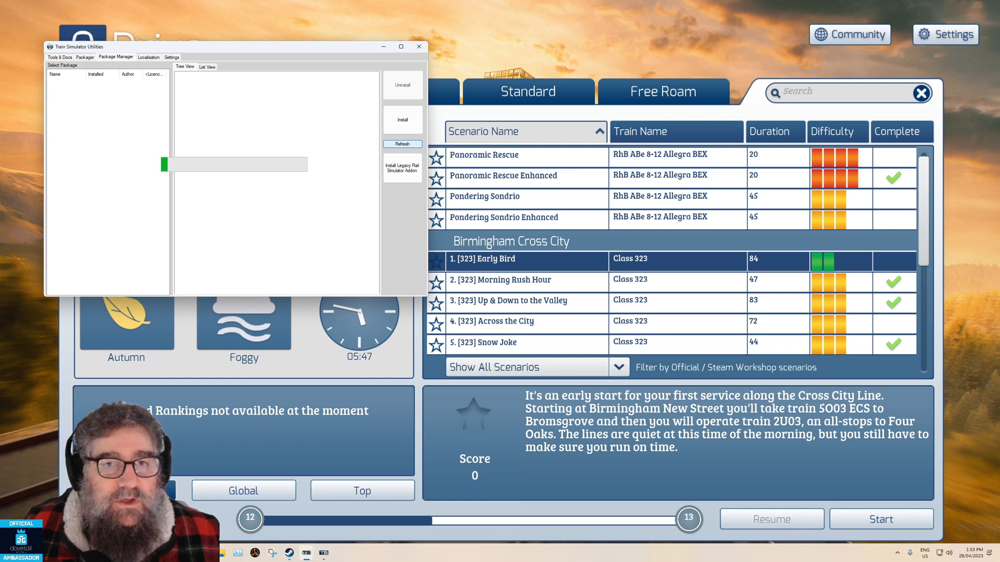
Step: Refresh again, select Bluebell_Railway, and open Dovetail Support's Train Simulator Classic solutions
click(401, 144)
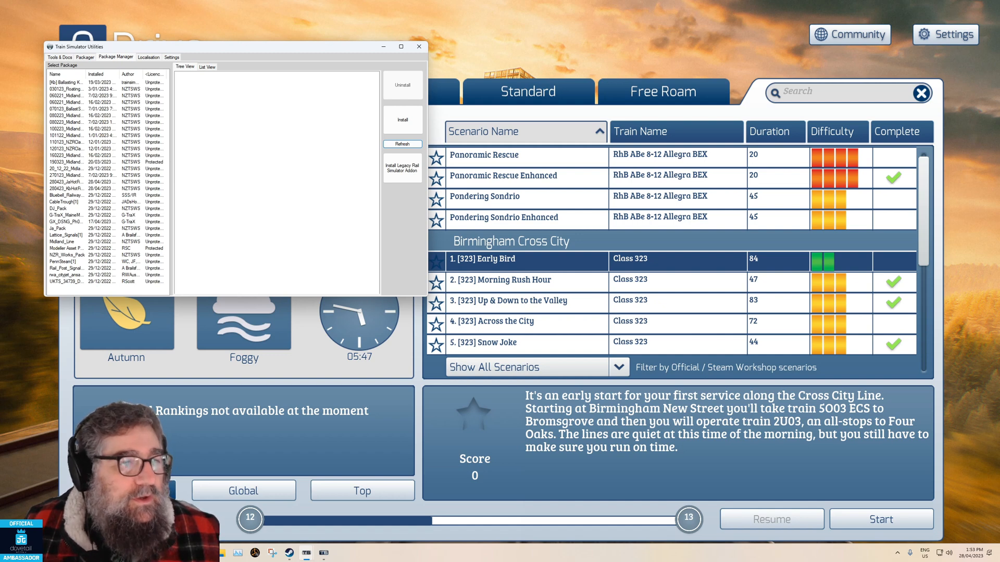
click(66, 195)
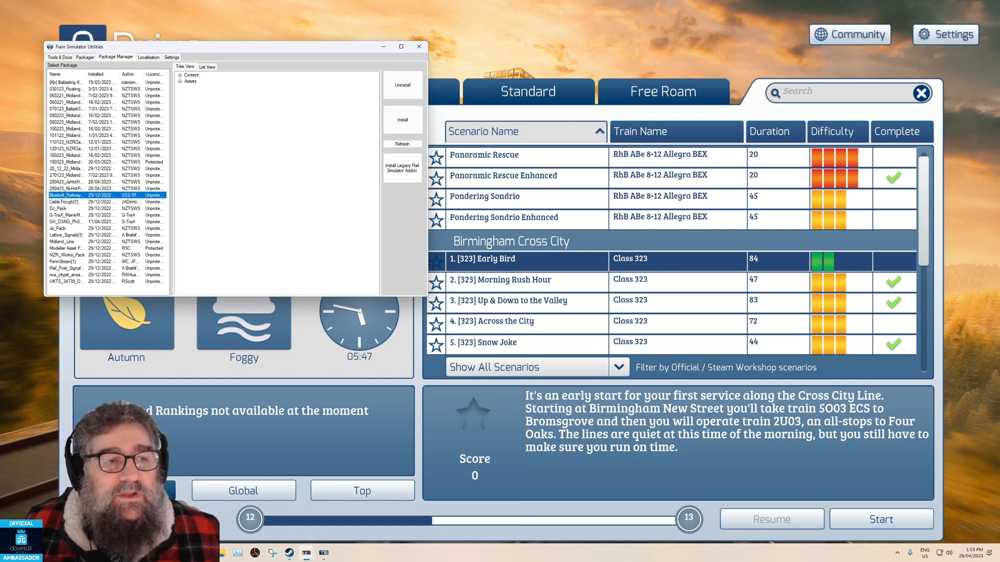
mouse_move(403, 85)
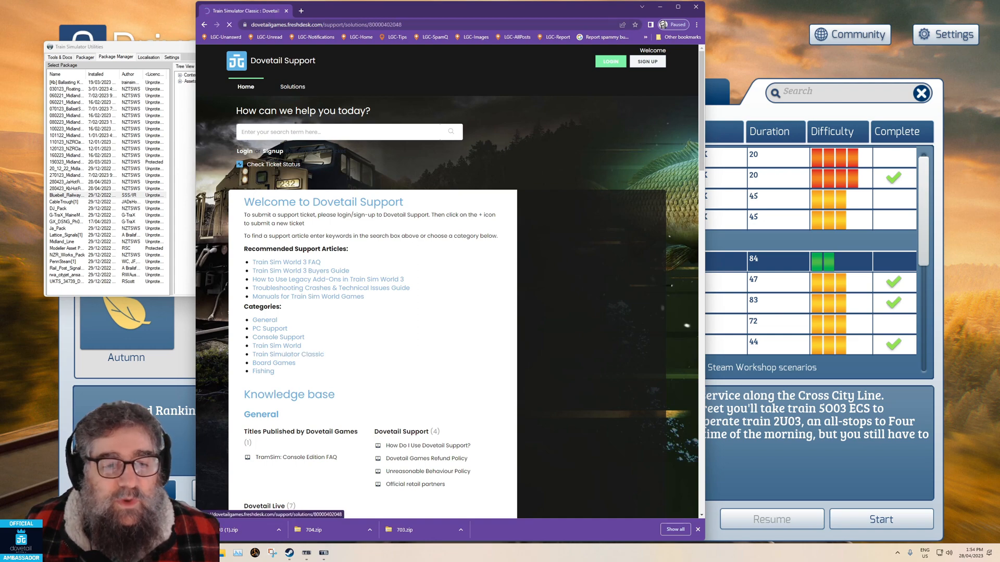
click(292, 87)
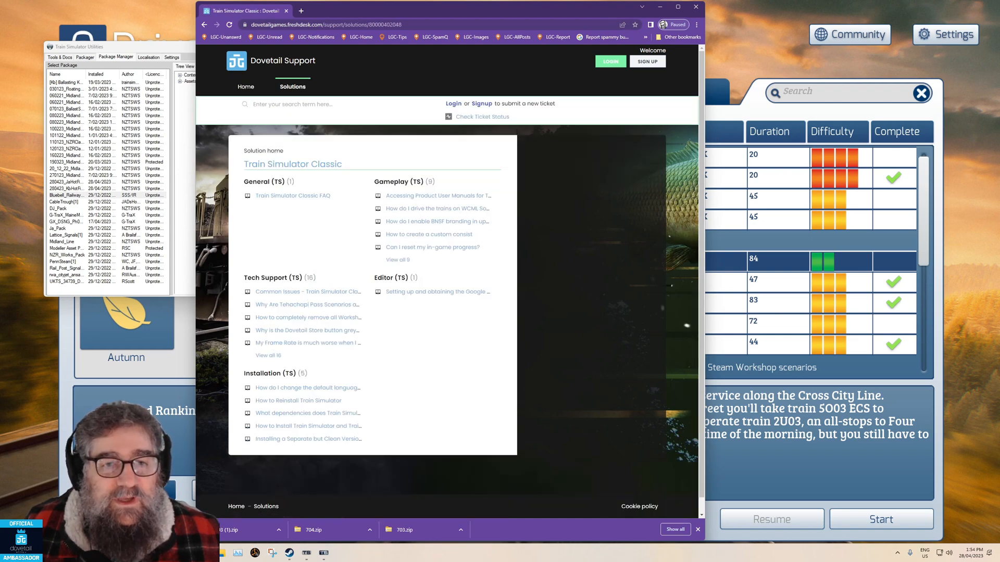